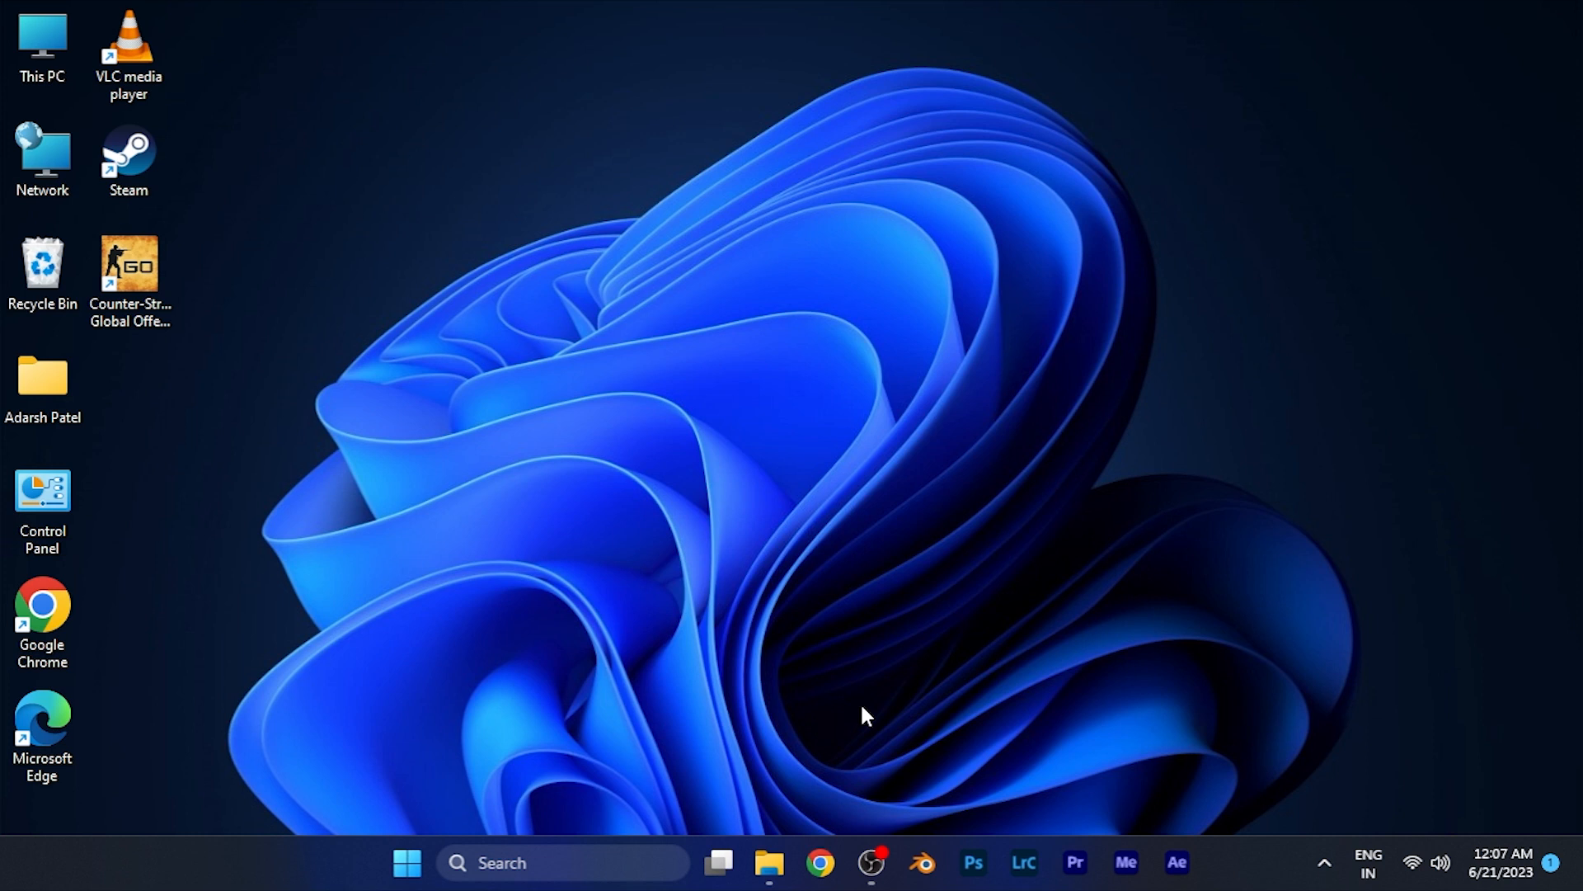
mouse_move(883, 775)
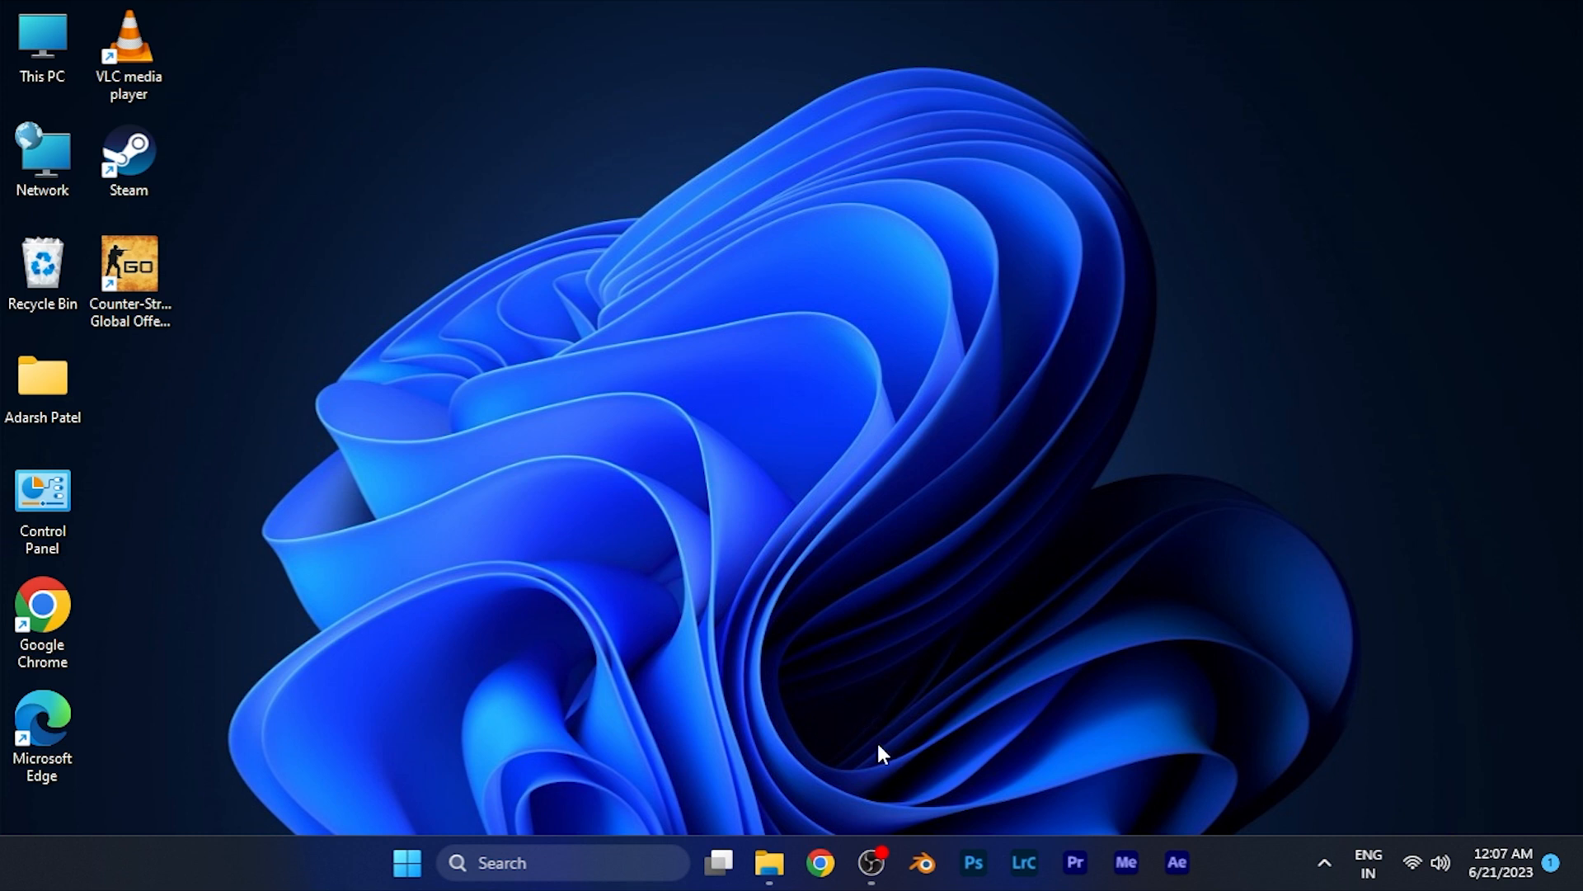
Step: Launch Google Chrome from the desktop, reaching its profile chooser
click(823, 884)
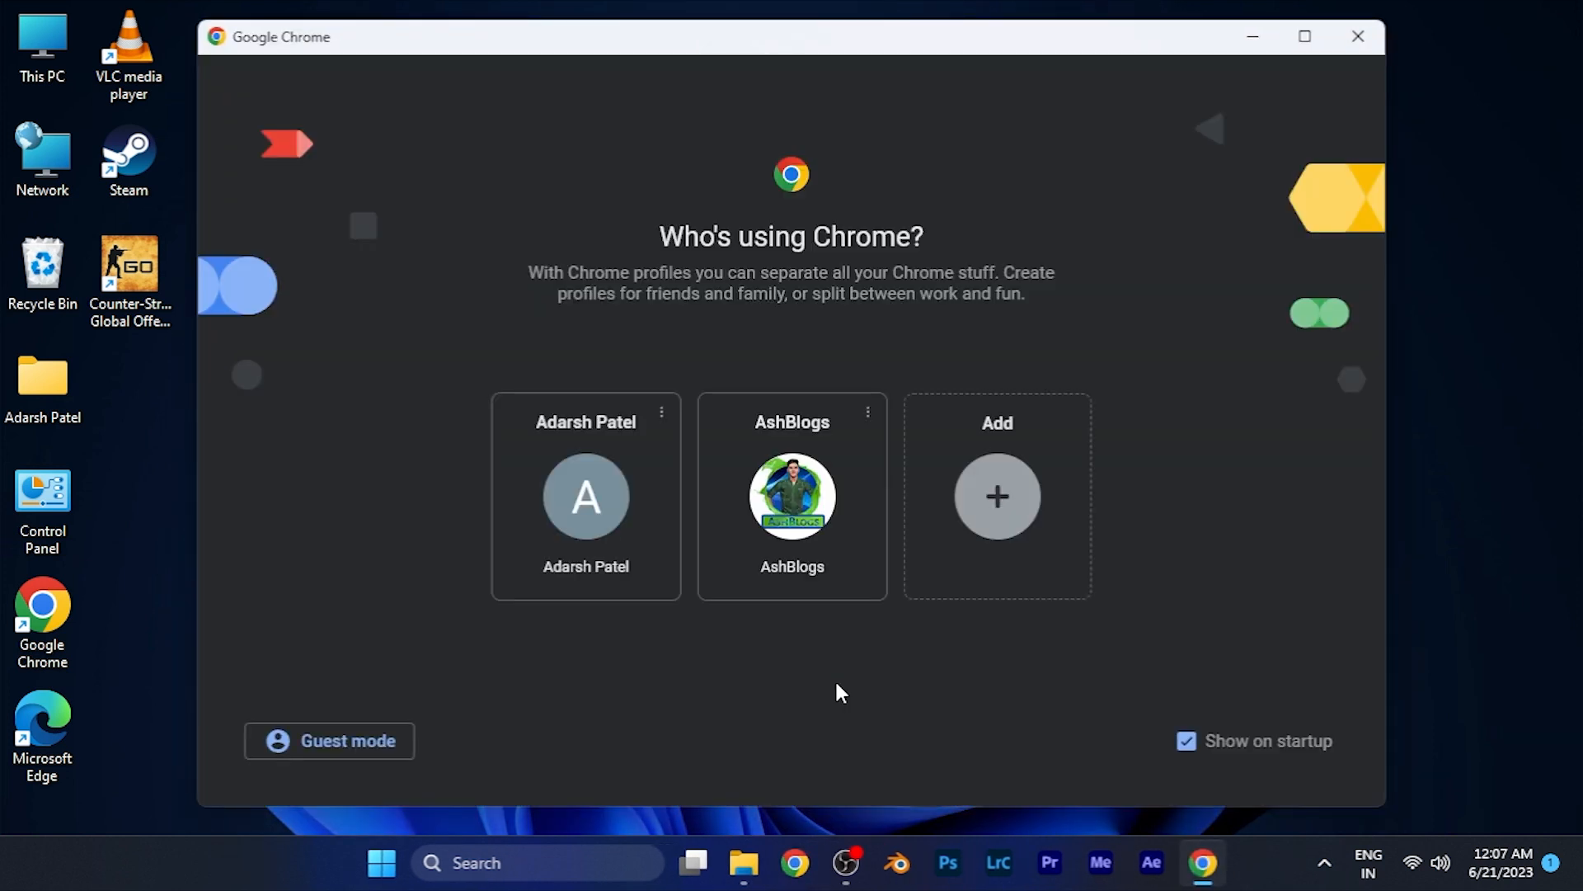
Step: Choose a Chrome profile so LinkedIn loads on the user's own profile page
click(585, 497)
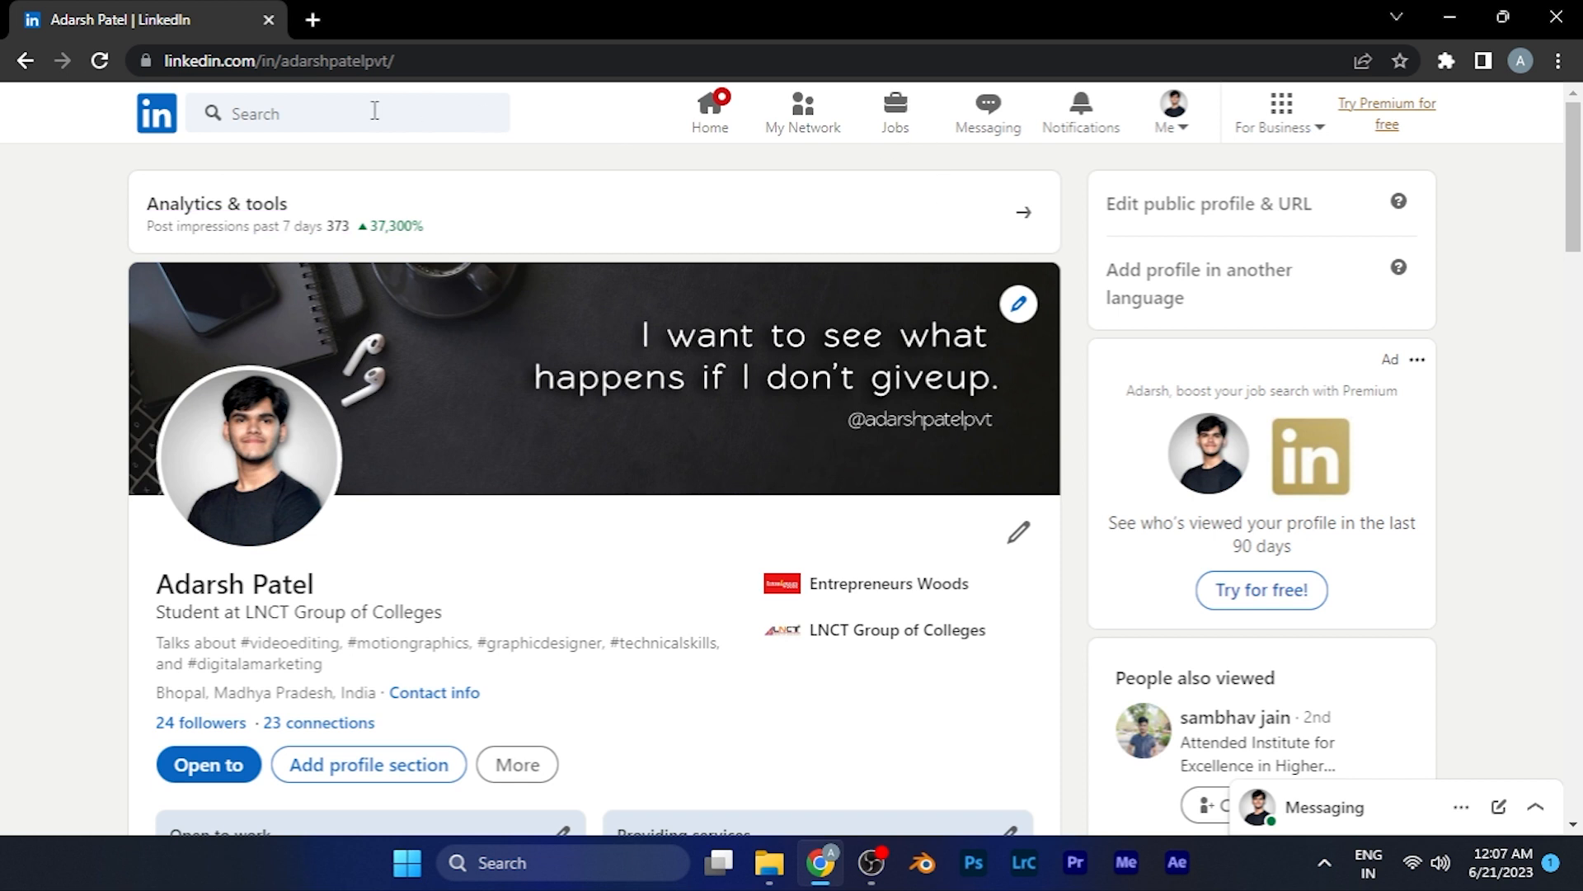
mouse_move(1185, 124)
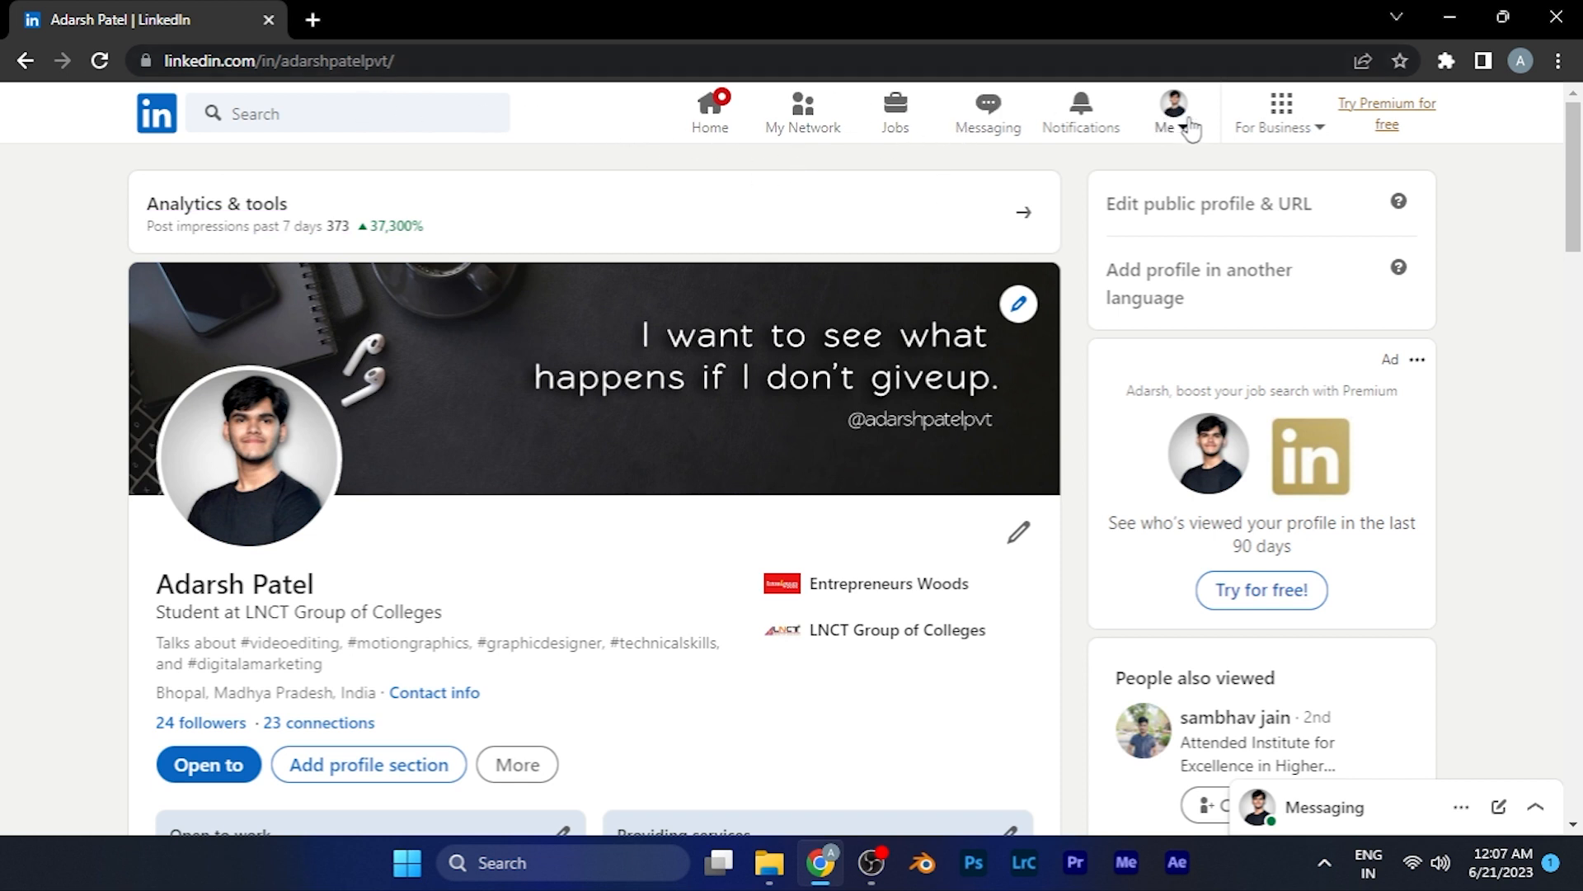
mouse_move(1187, 136)
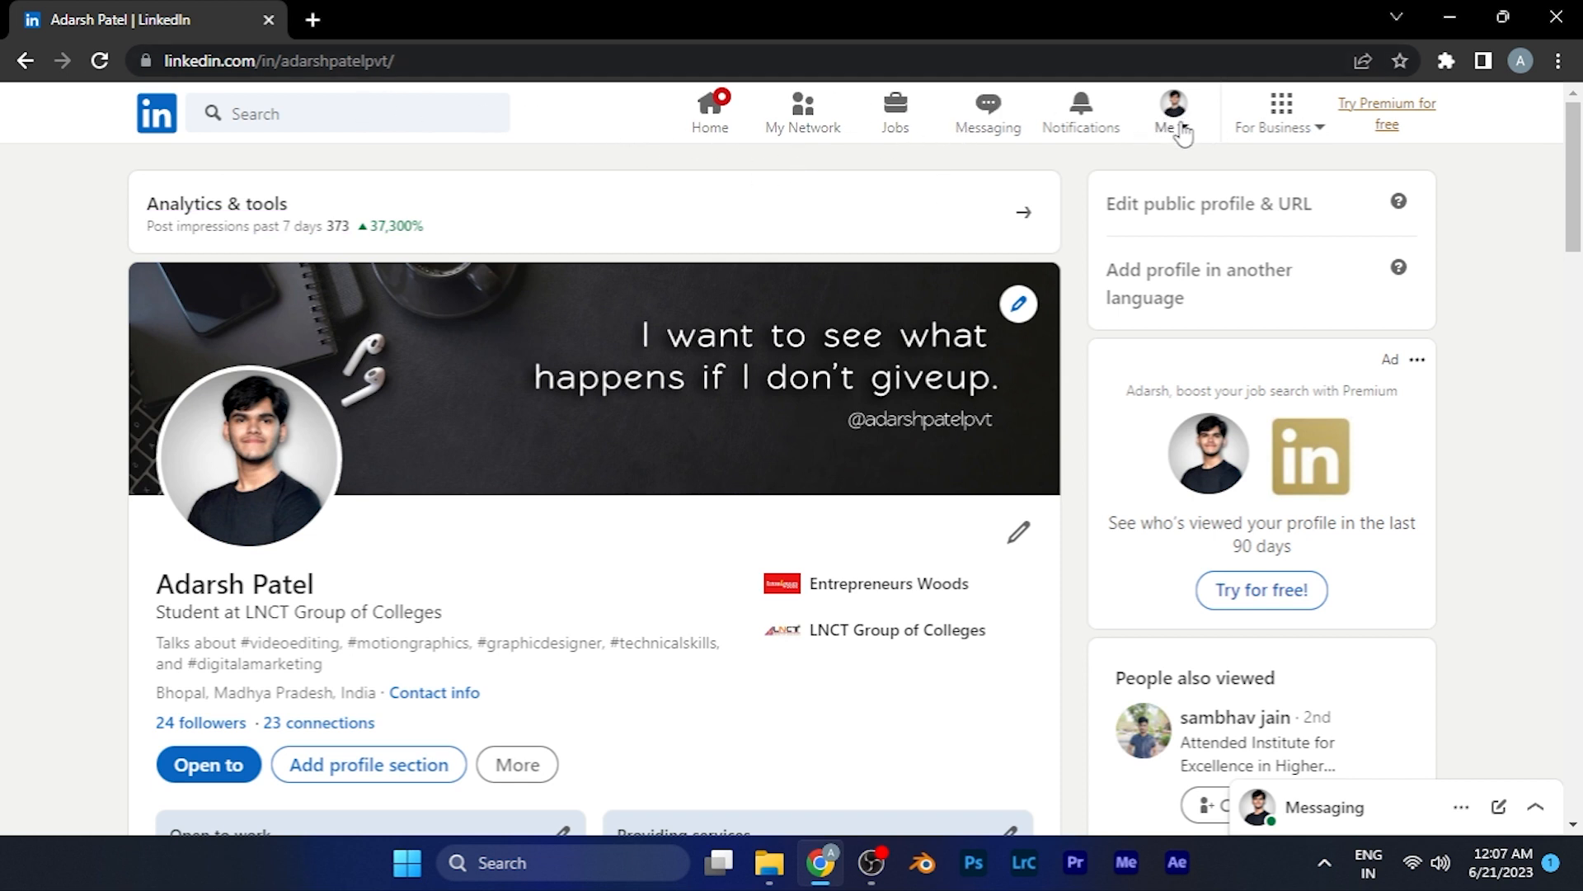
Step: Go to Settings & Privacy from the Me menu, landing on Account preferences
click(1174, 100)
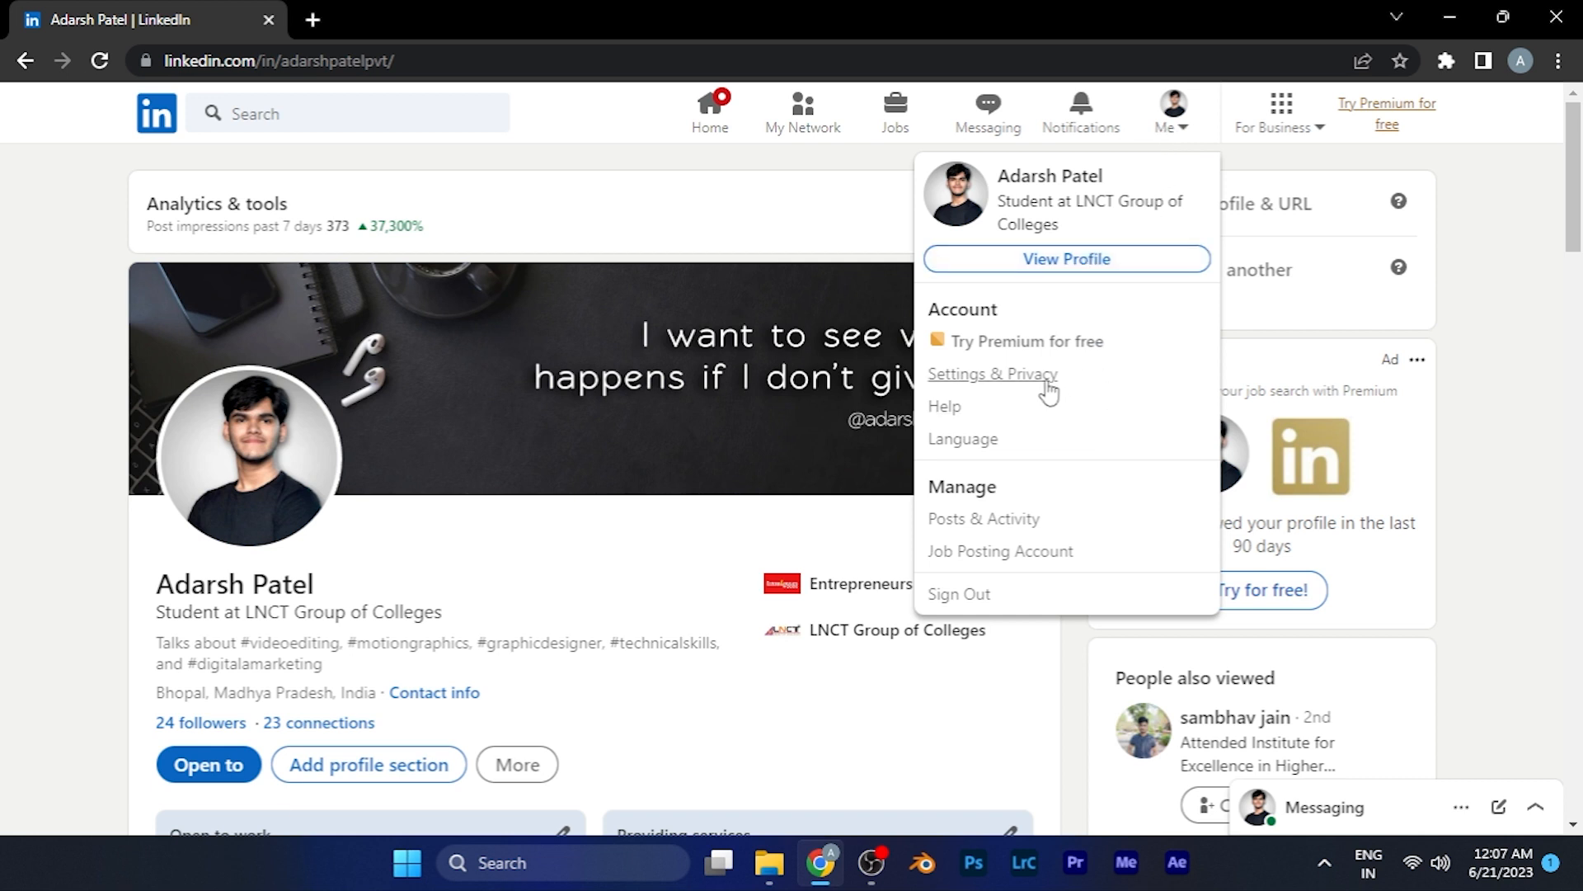
mouse_move(1011, 393)
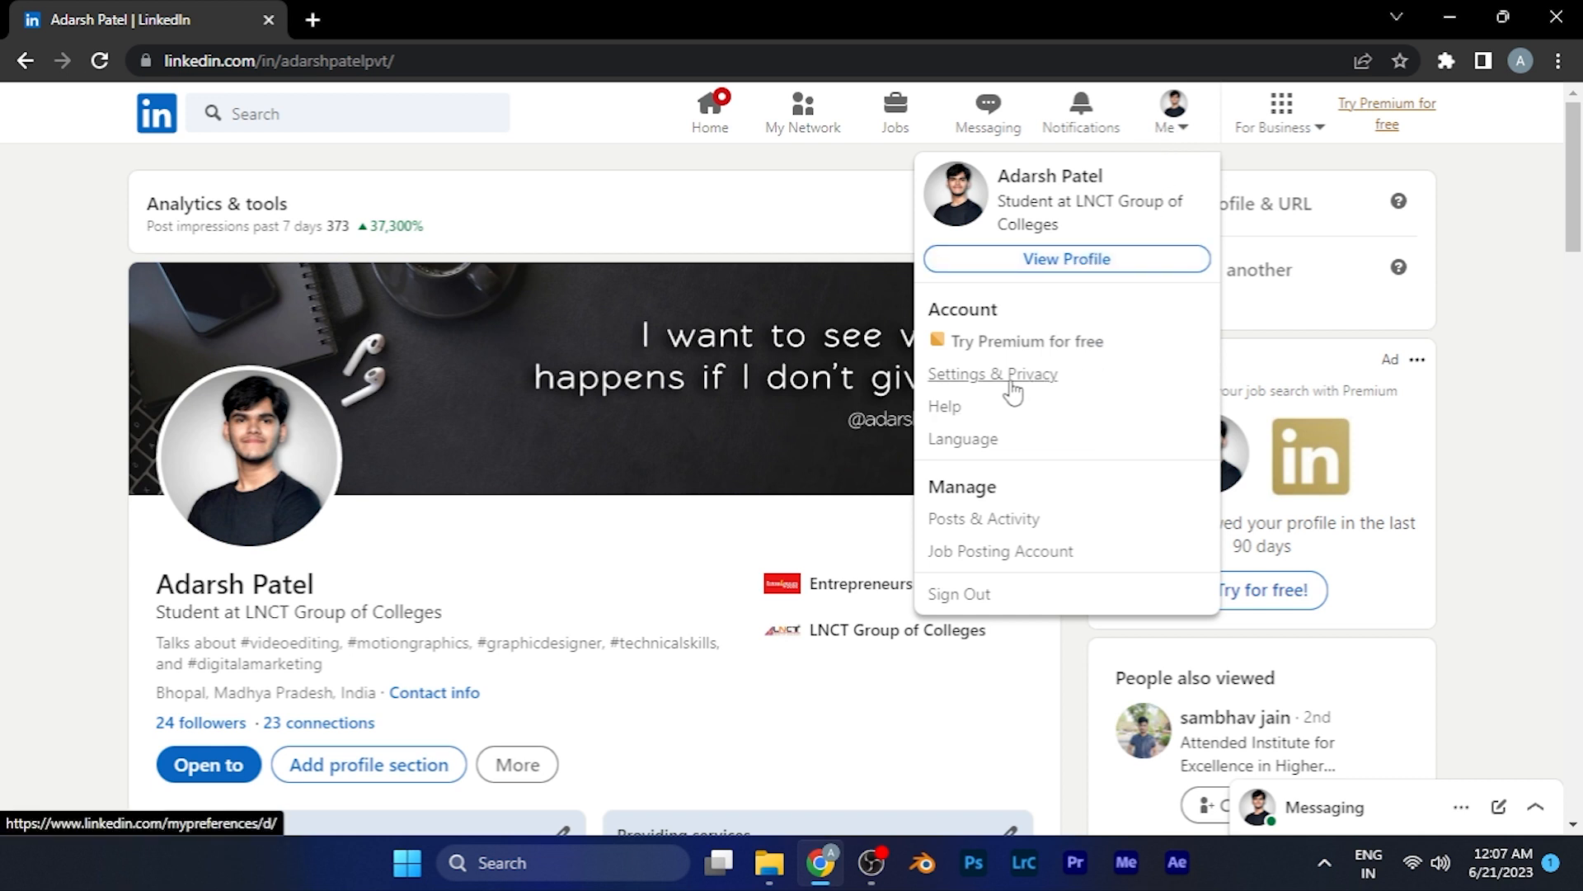
click(992, 374)
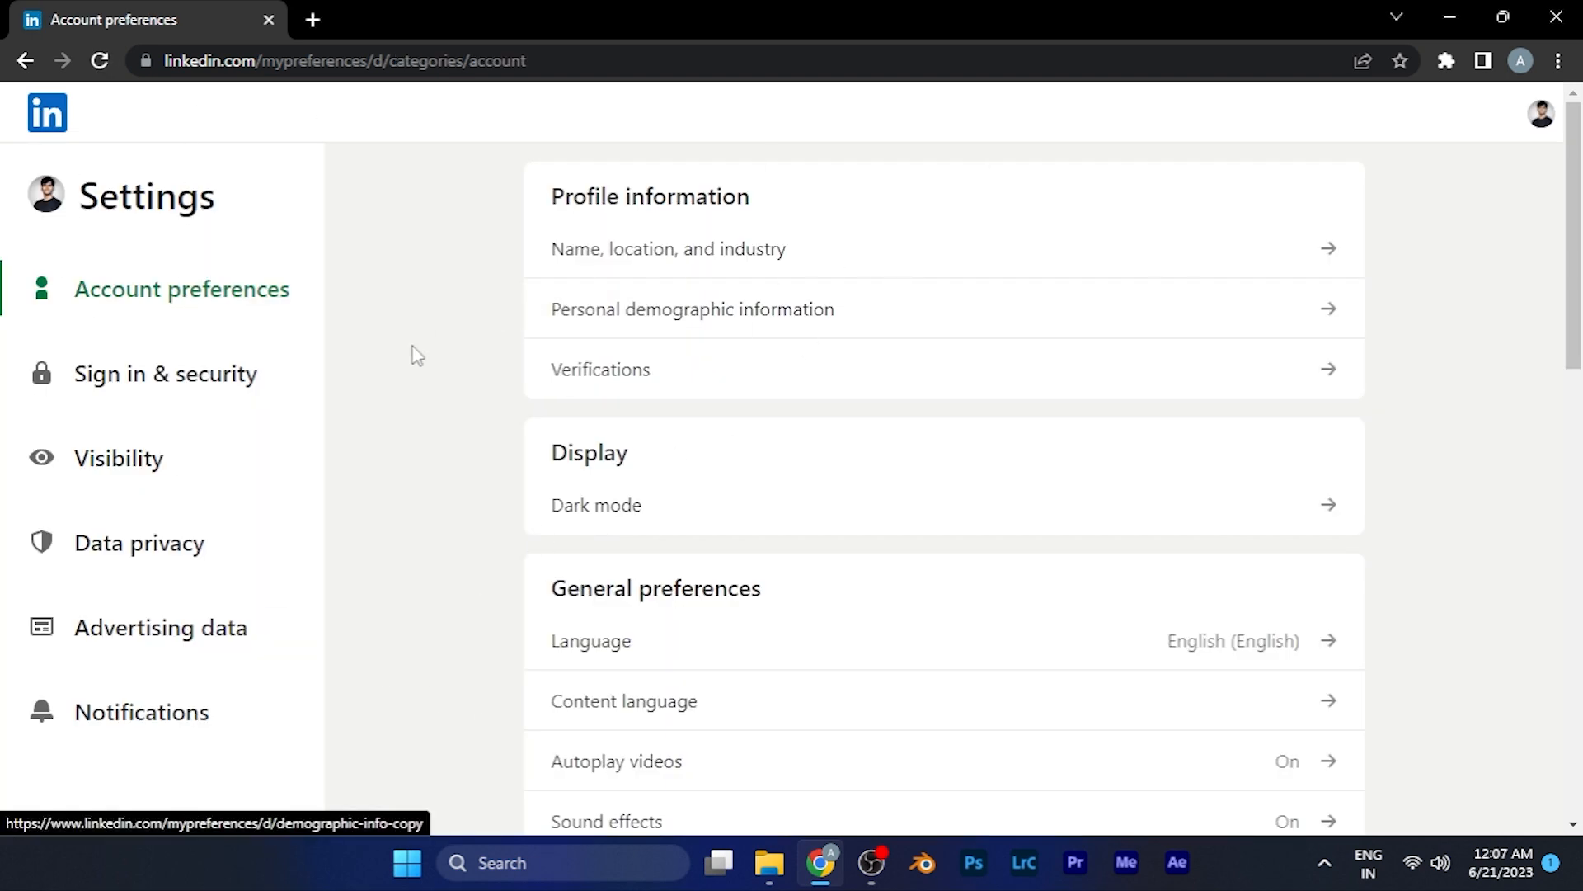
mouse_move(325, 323)
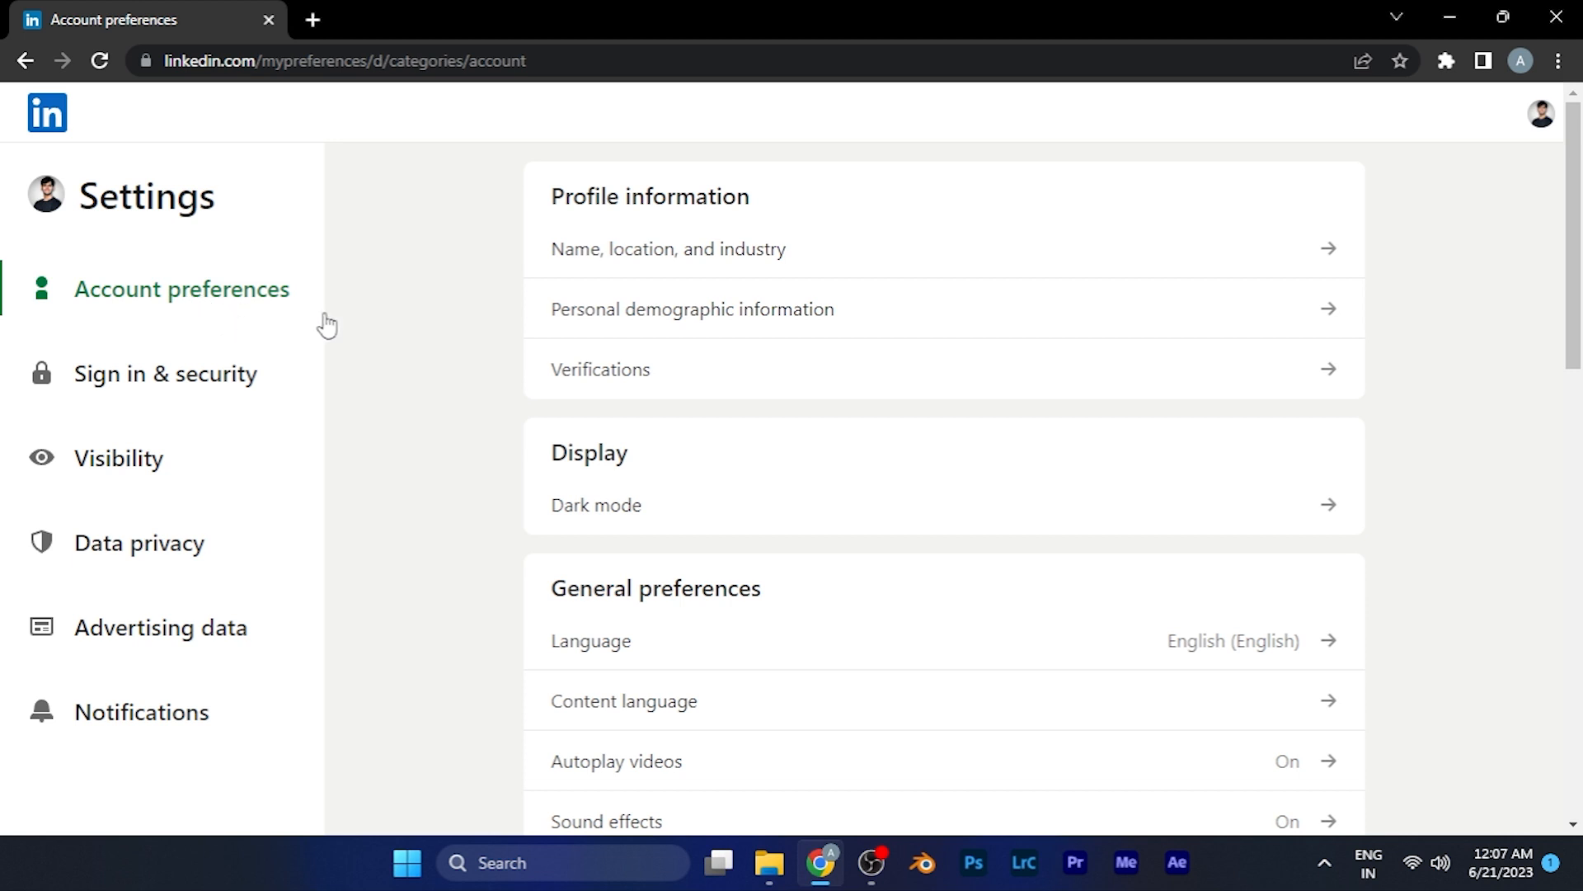
mouse_move(271, 297)
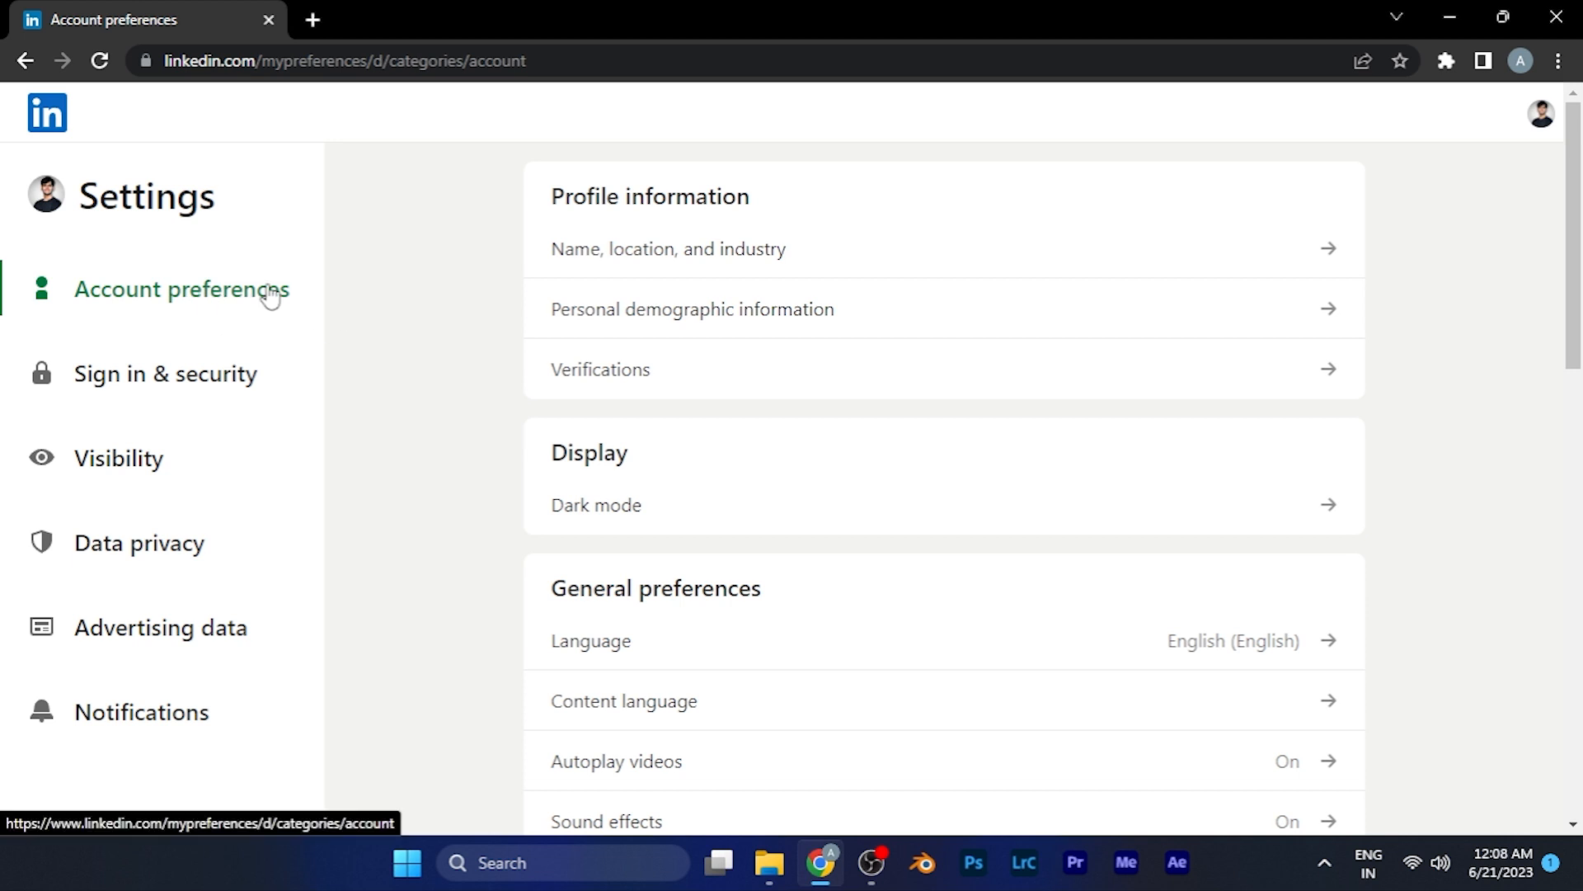
Step: Scroll Account preferences down to General preferences where the Language setting appears
scroll(down, 3)
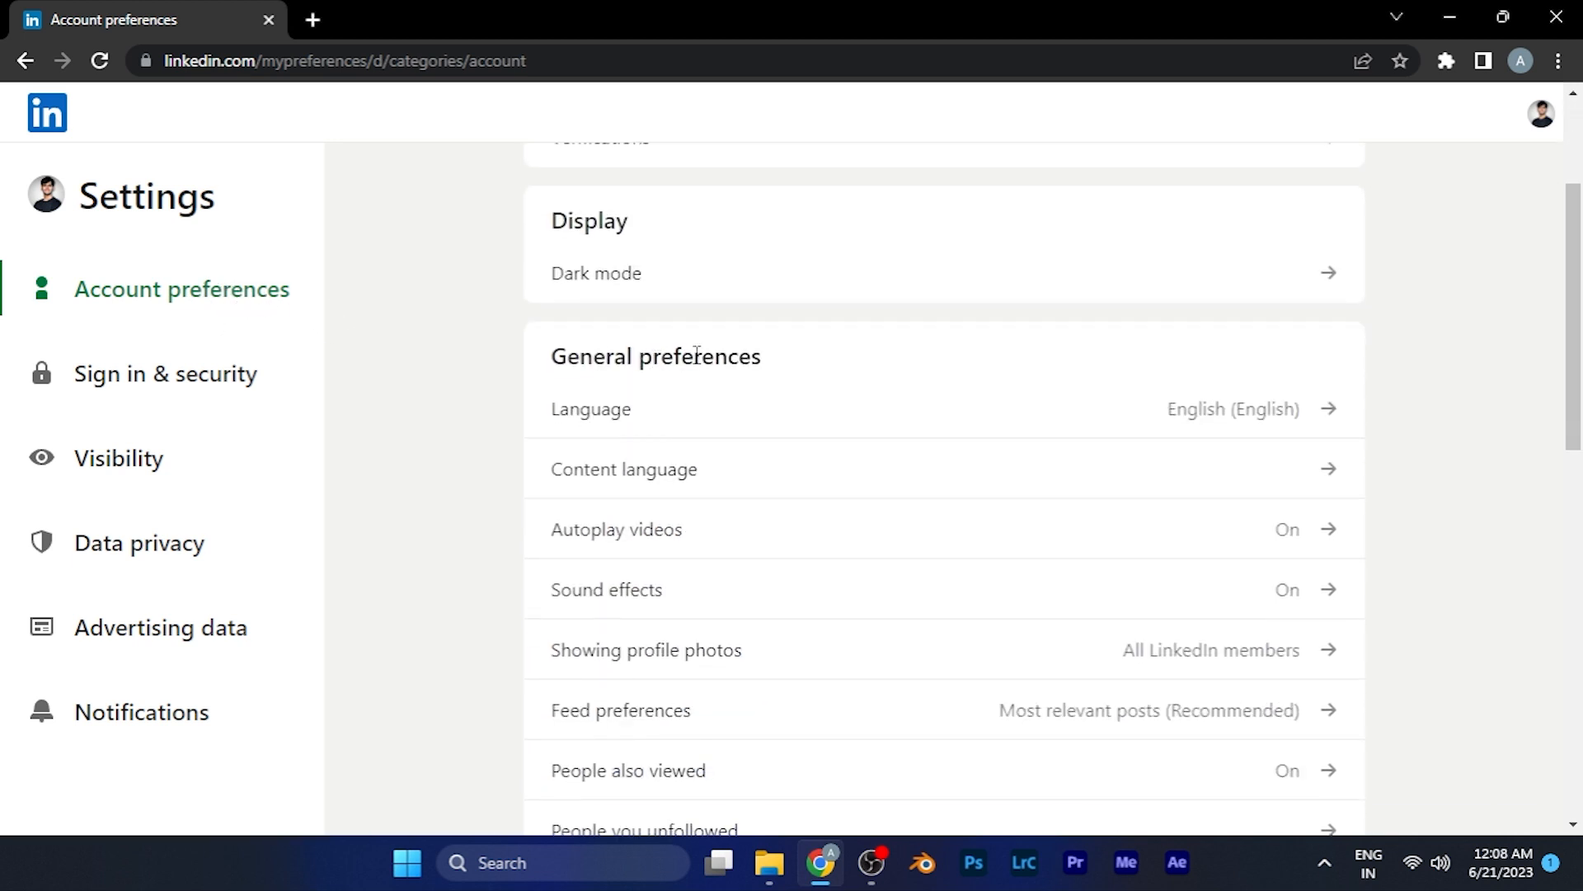
scroll(down, 3)
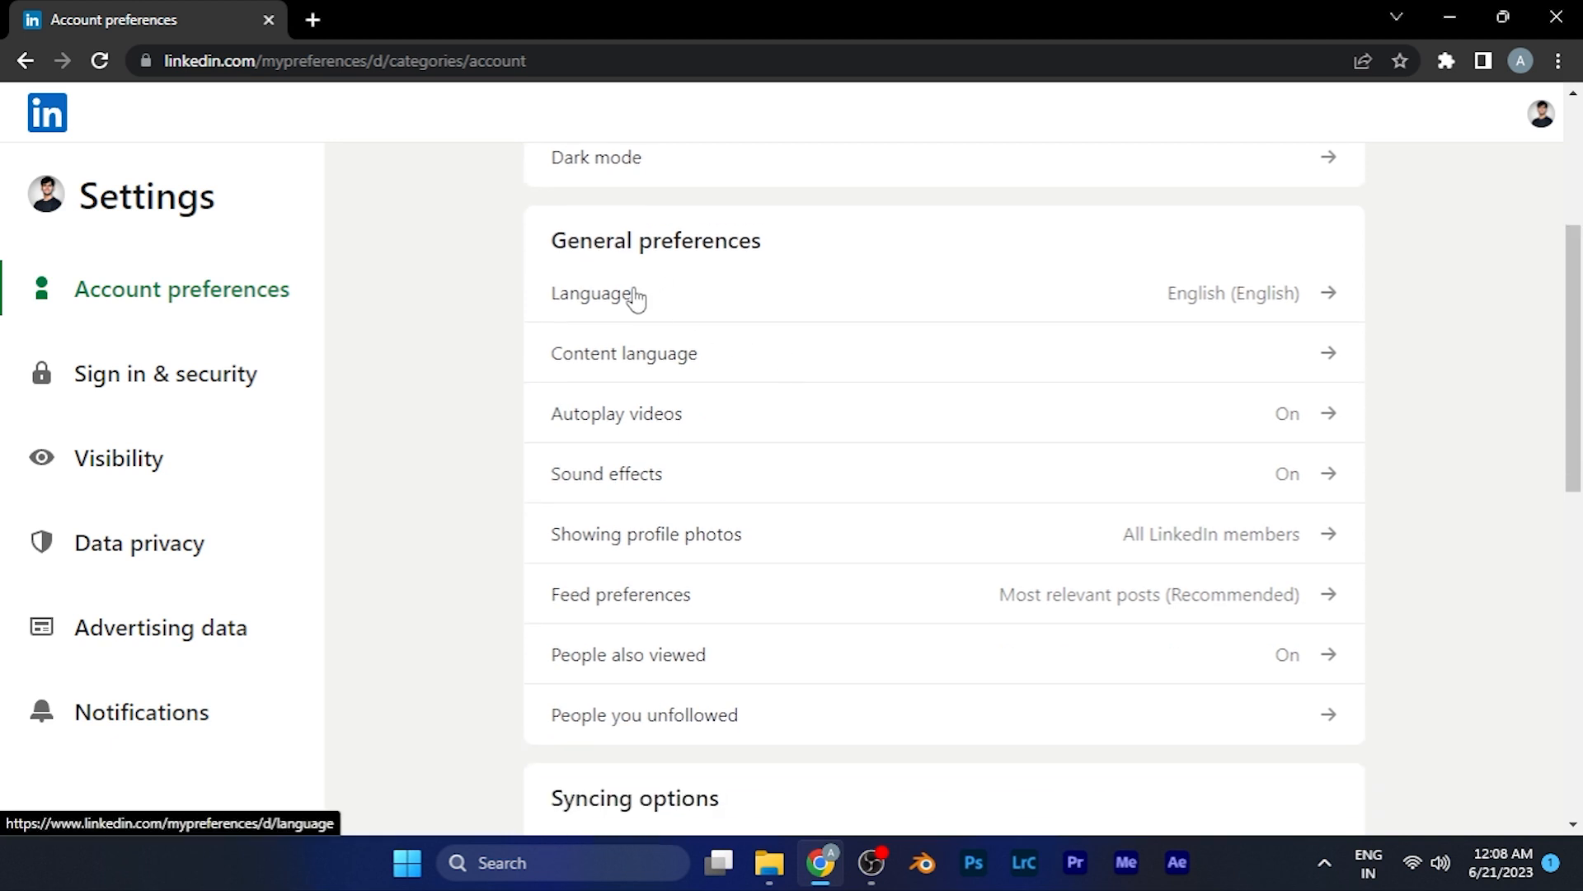
mouse_move(1151, 310)
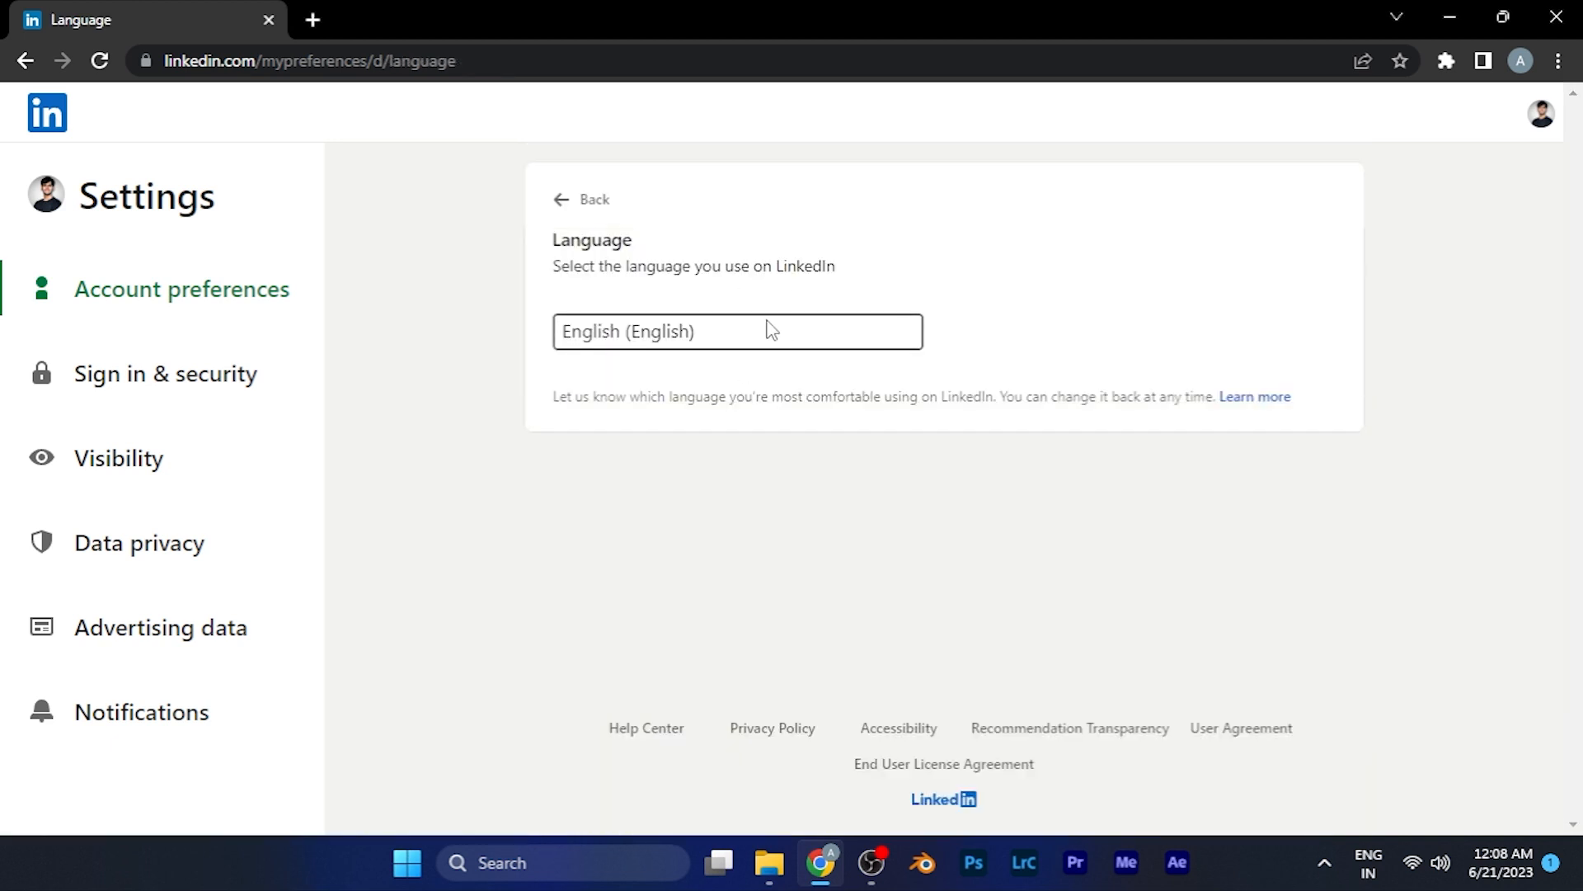
mouse_move(680, 361)
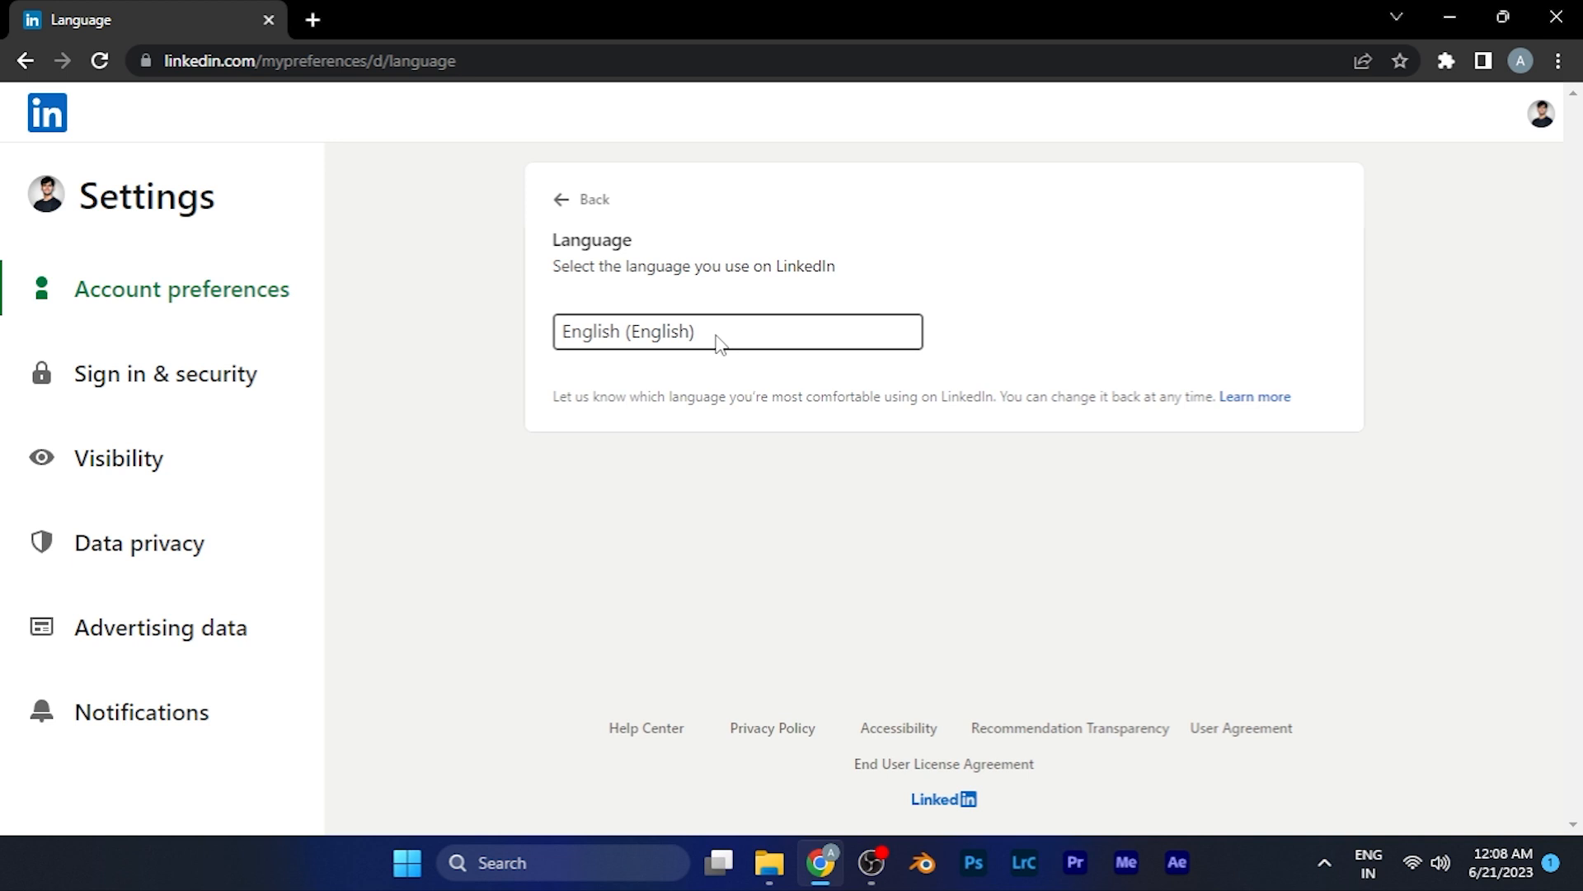
Step: Expand the display-language list, with English (English) currently selected
click(738, 331)
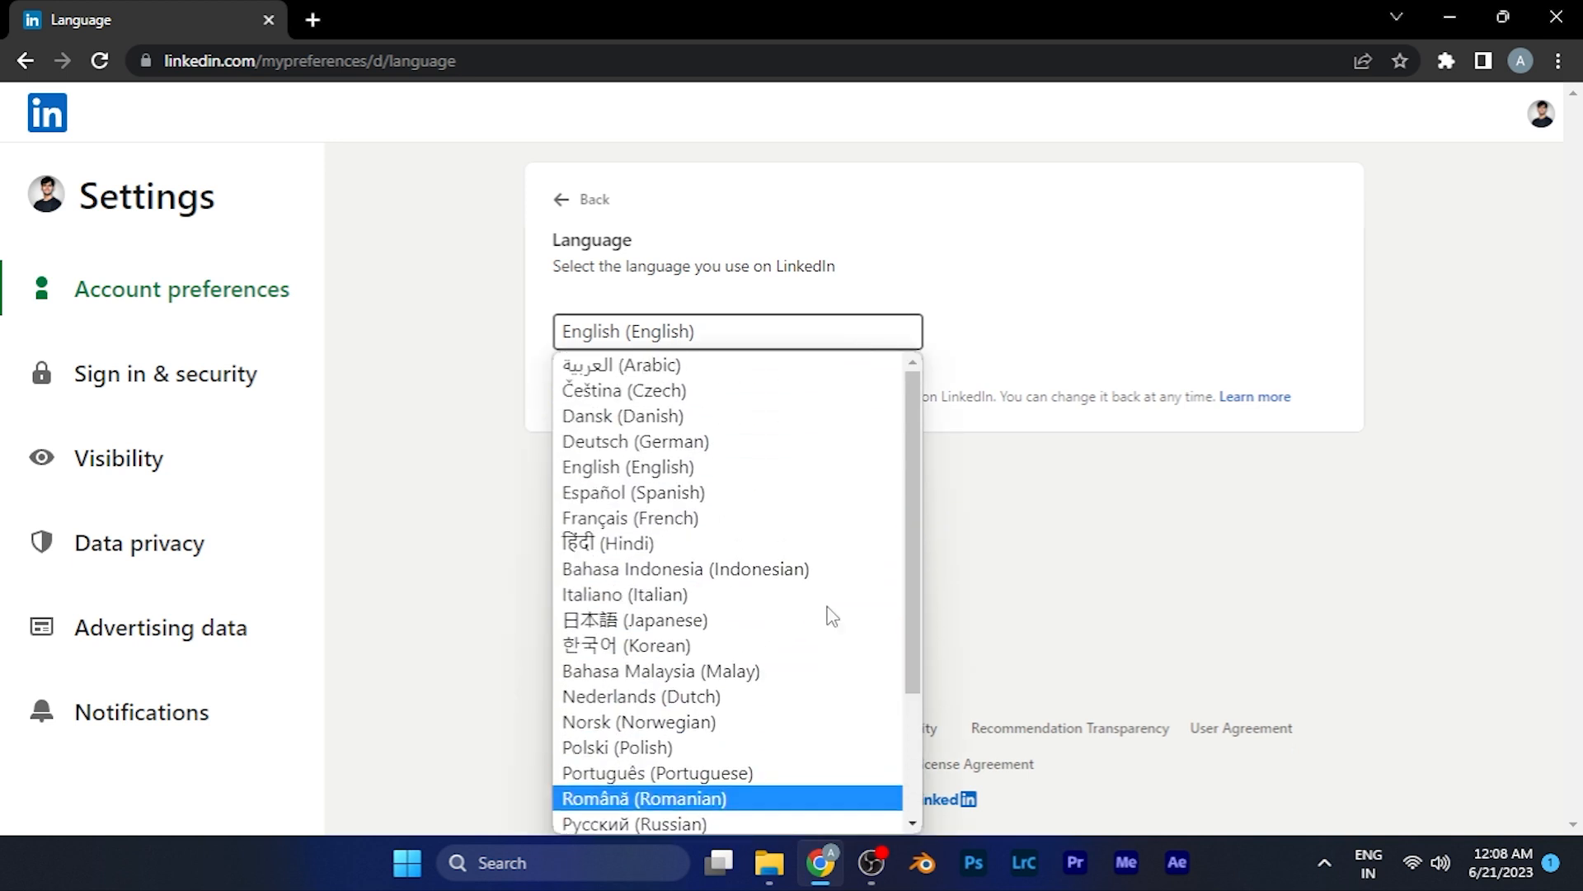
mouse_move(742, 479)
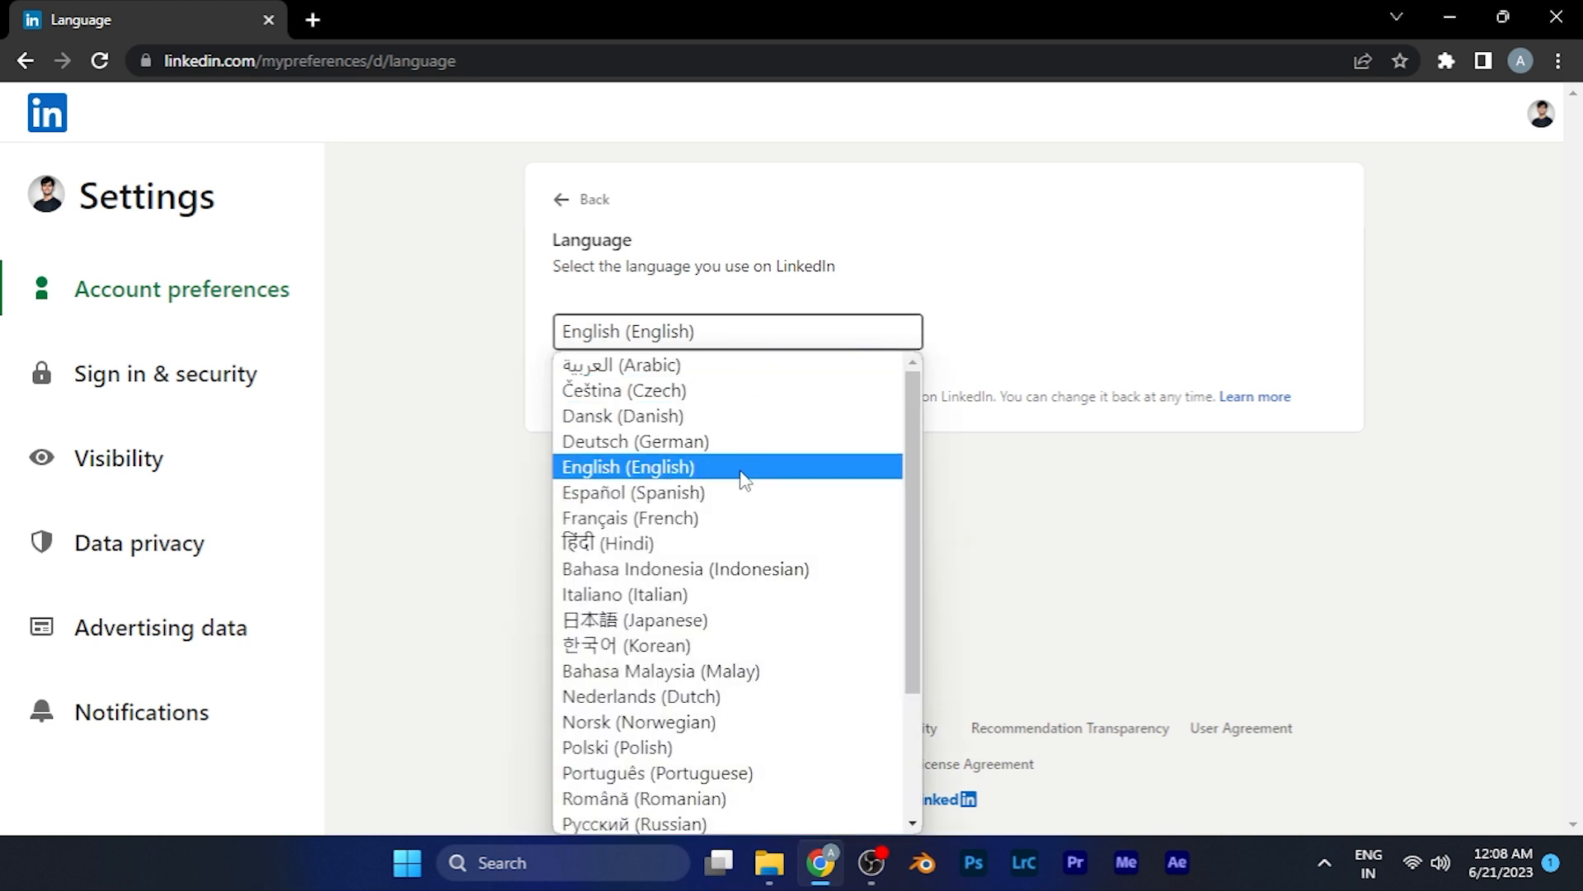
mouse_move(734, 405)
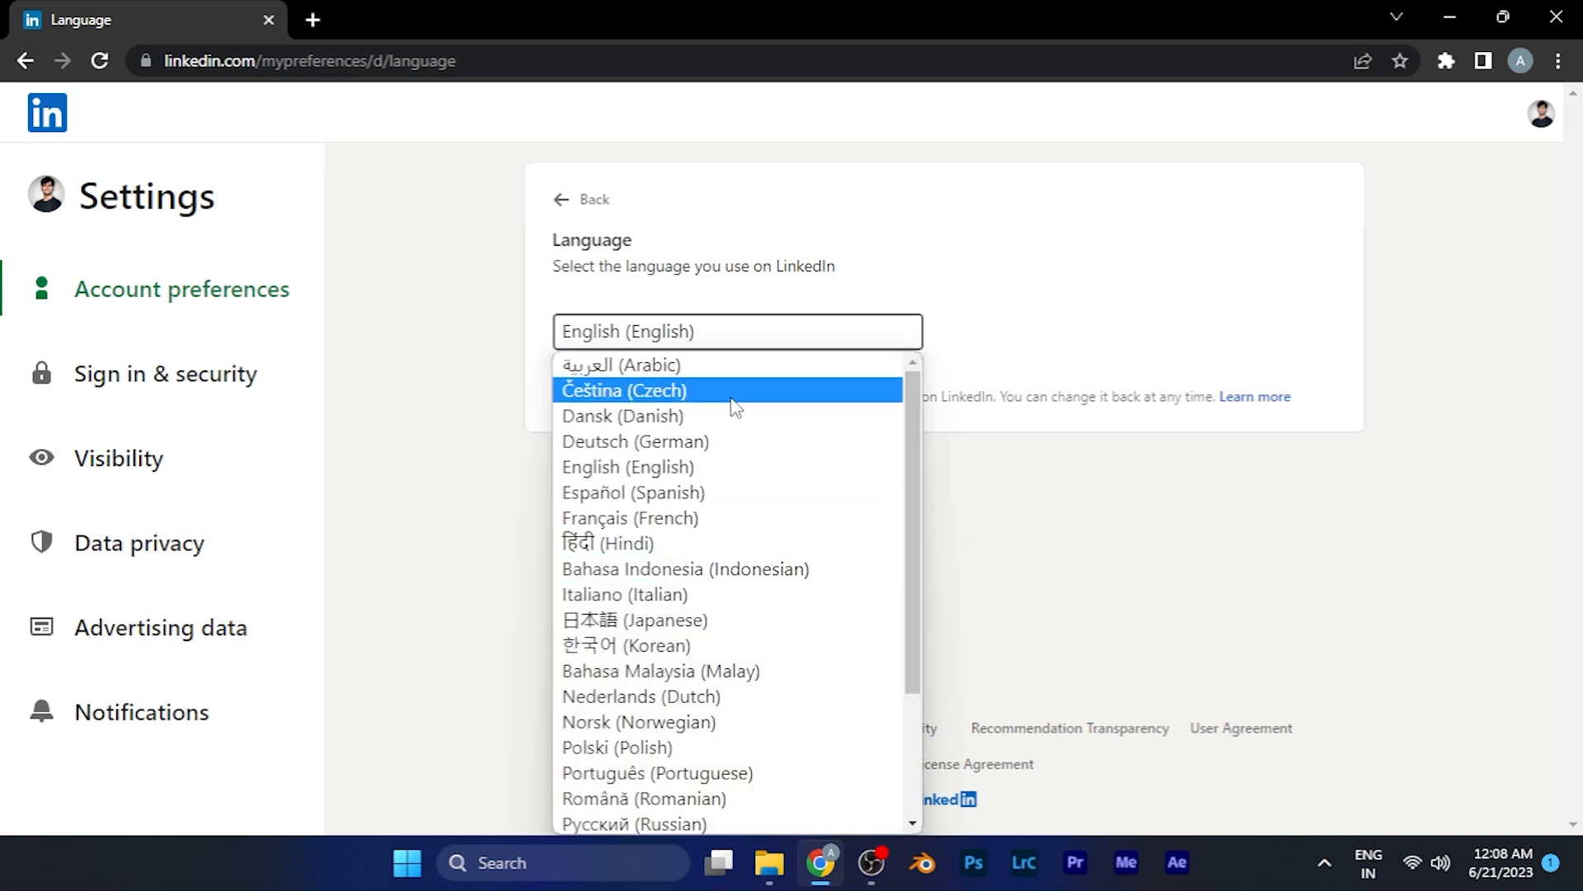
mouse_move(685, 491)
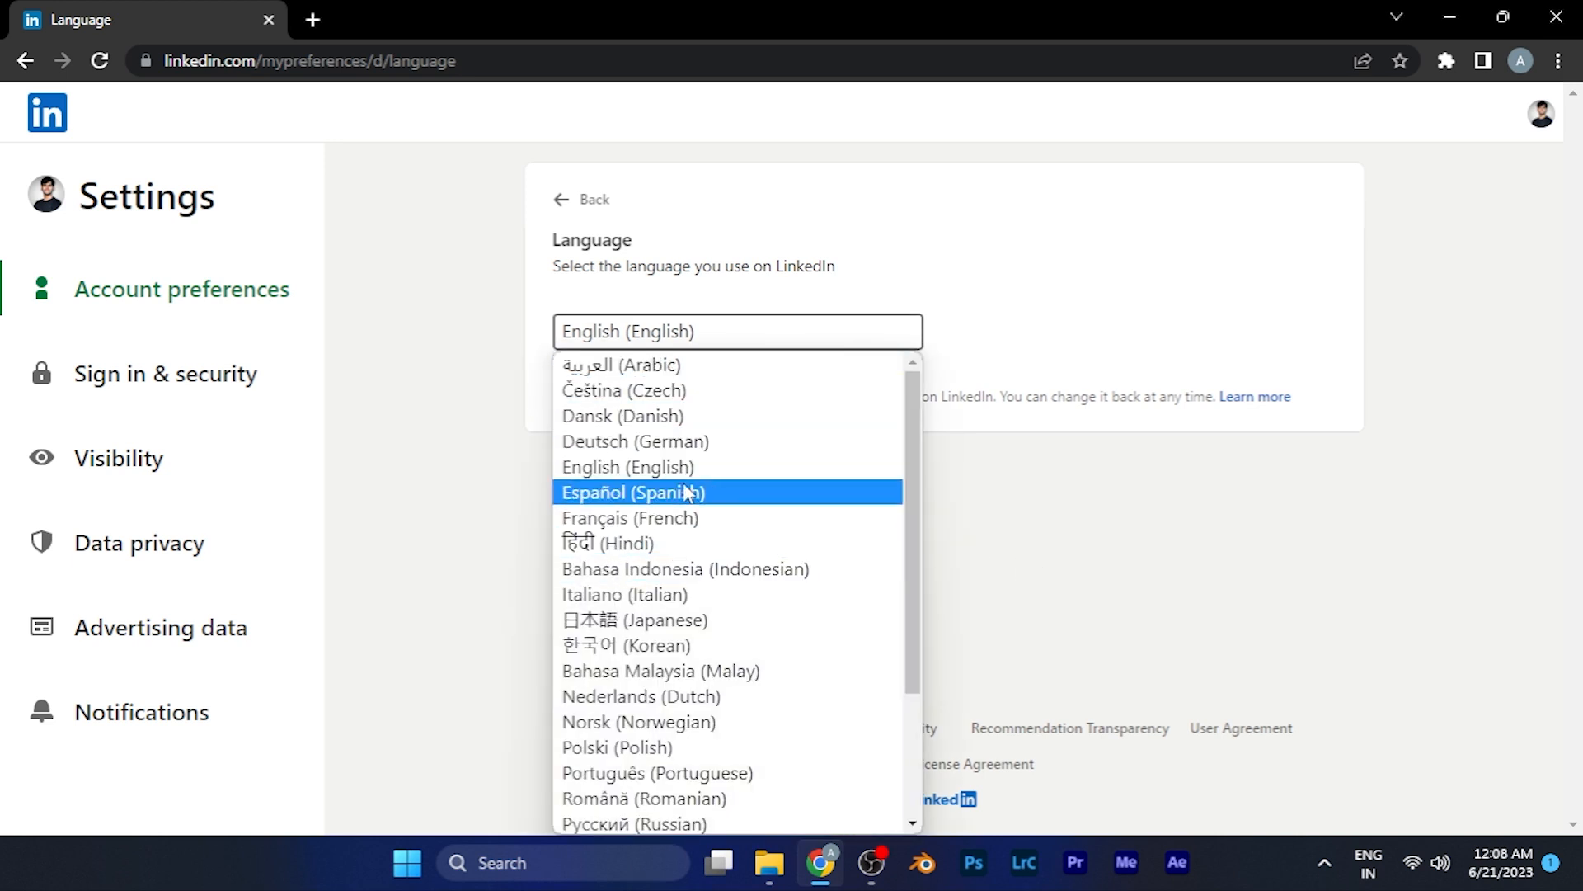